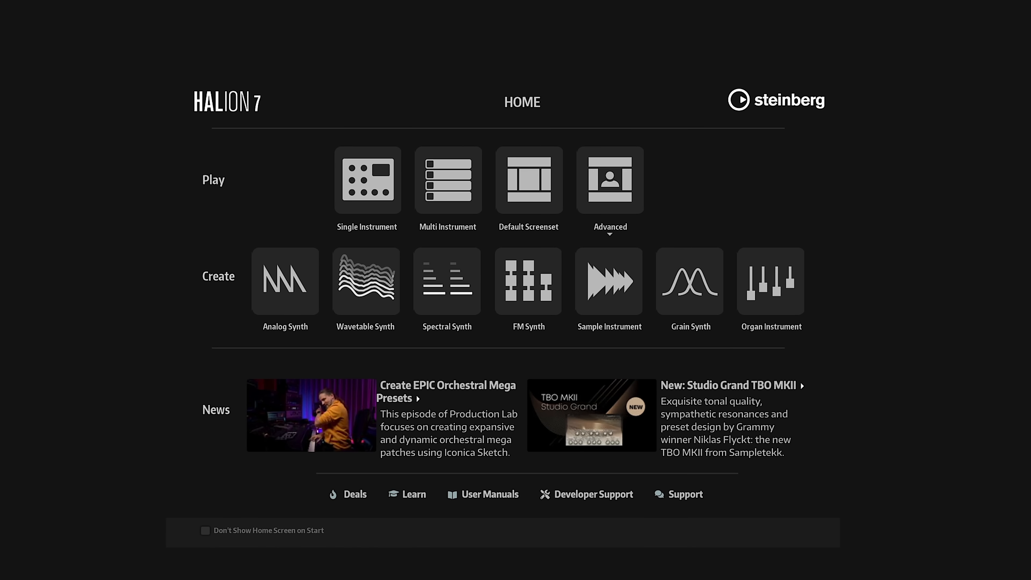
{"action": "mouse_move", "coordinate": [446, 281]}
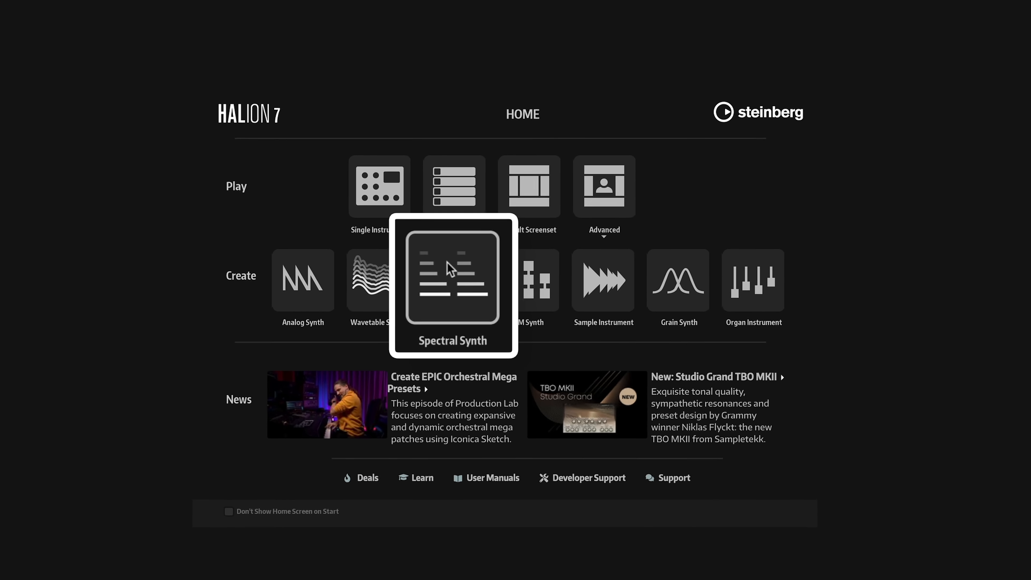
- Start a new Spectral Synth program and load the DS Sweet Keys sample into its spectral oscillator
{"action": "left_click", "coordinate": [452, 279]}
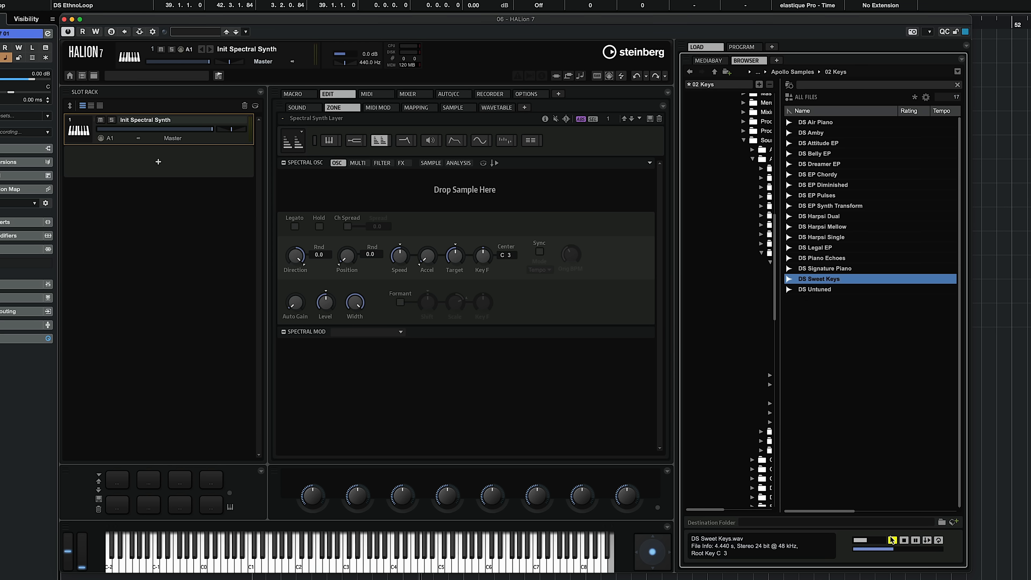
{"action": "left_click", "coordinate": [893, 539]}
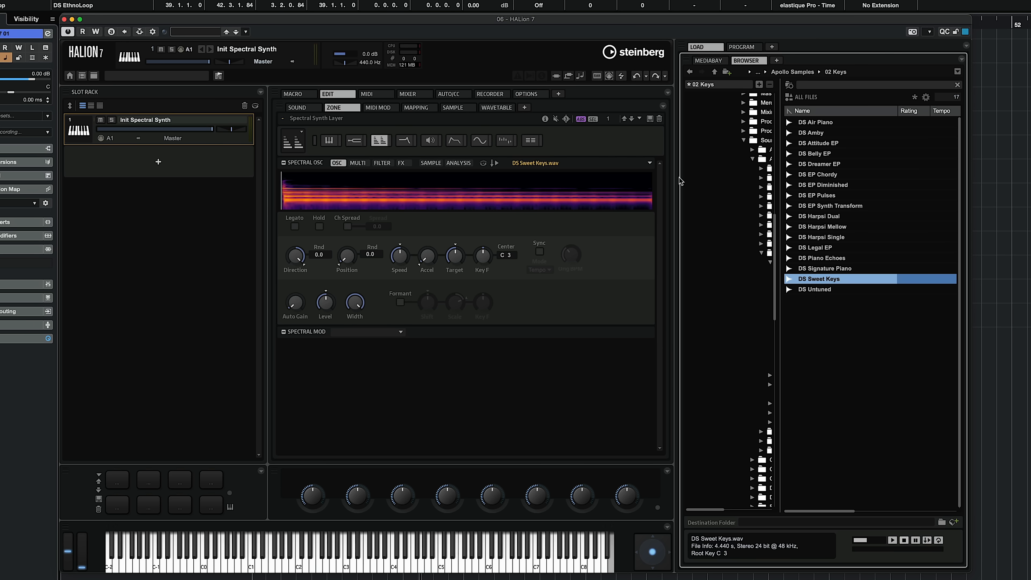
- Show the program structure tree in the right zone instead of the sample browser
{"action": "left_click", "coordinate": [764, 47]}
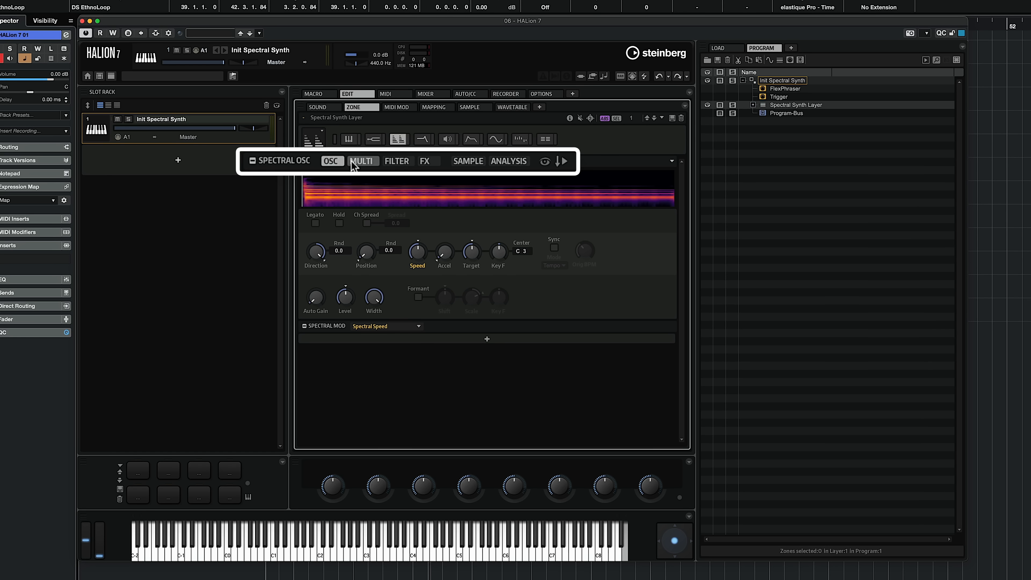
{"action": "mouse_move", "coordinate": [419, 166]}
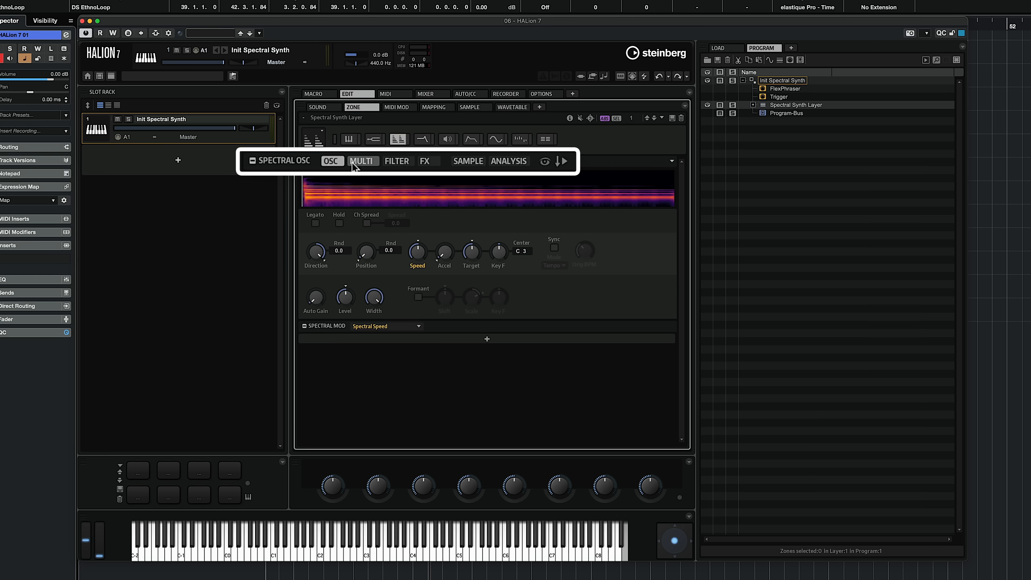
- Show the Spectral OSC FX settings and adjust the Purity amount as the modulation destination
{"action": "left_click", "coordinate": [426, 161]}
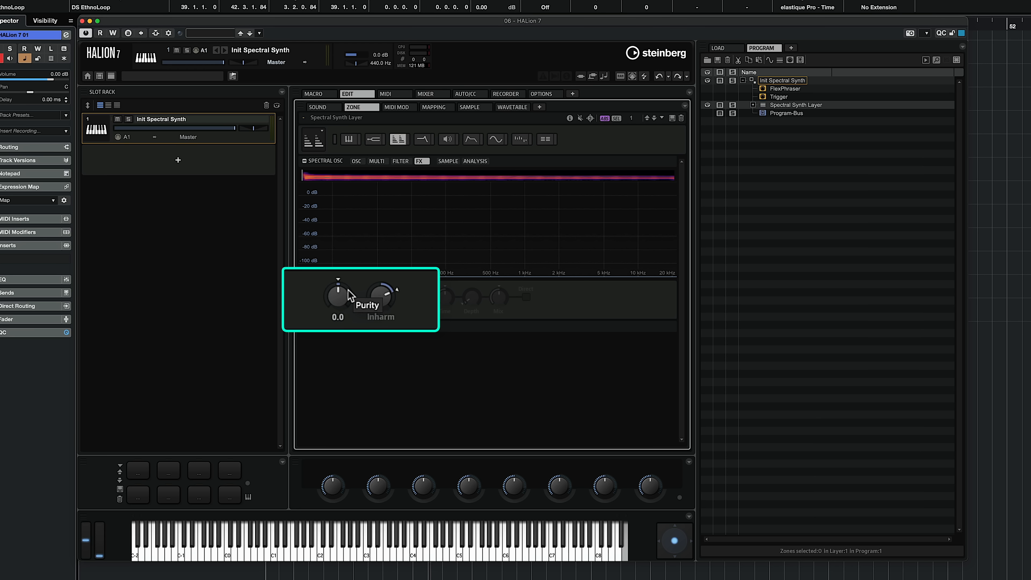
{"action": "mouse_move", "coordinate": [343, 297]}
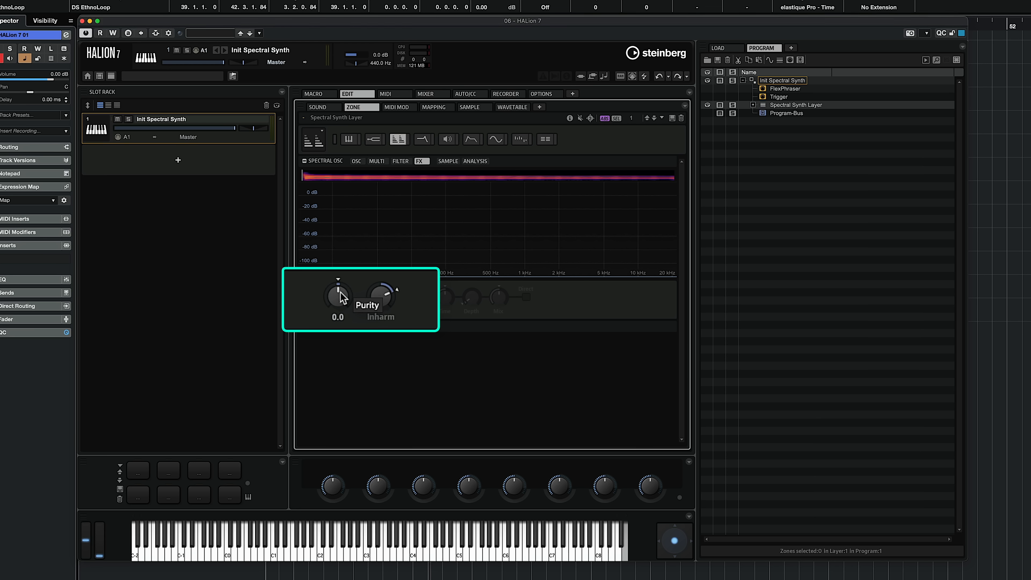
{"action": "mouse_move", "coordinate": [341, 301]}
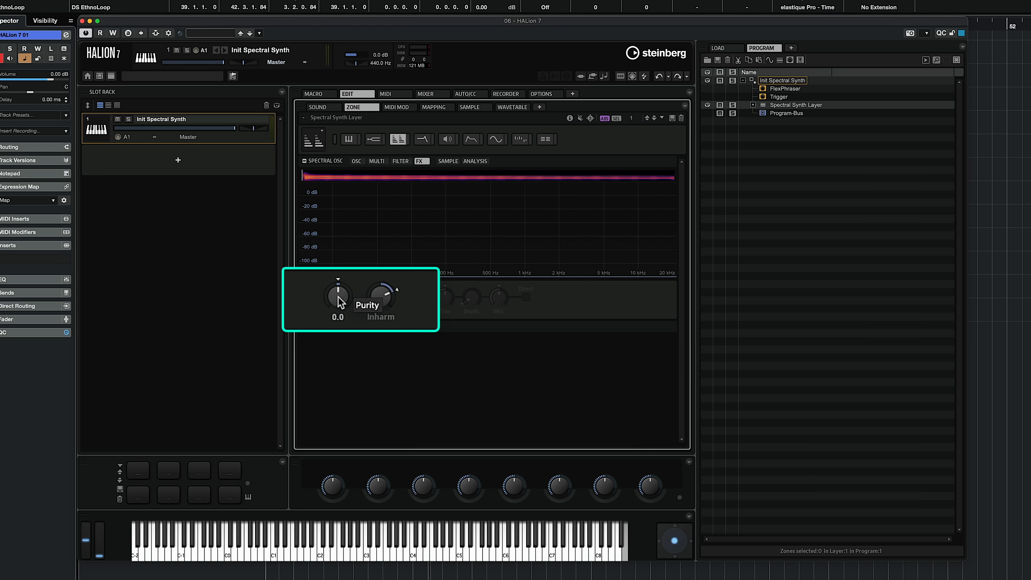
{"action": "left_click_drag", "start_coordinate": [338, 292], "coordinate": [342, 273]}
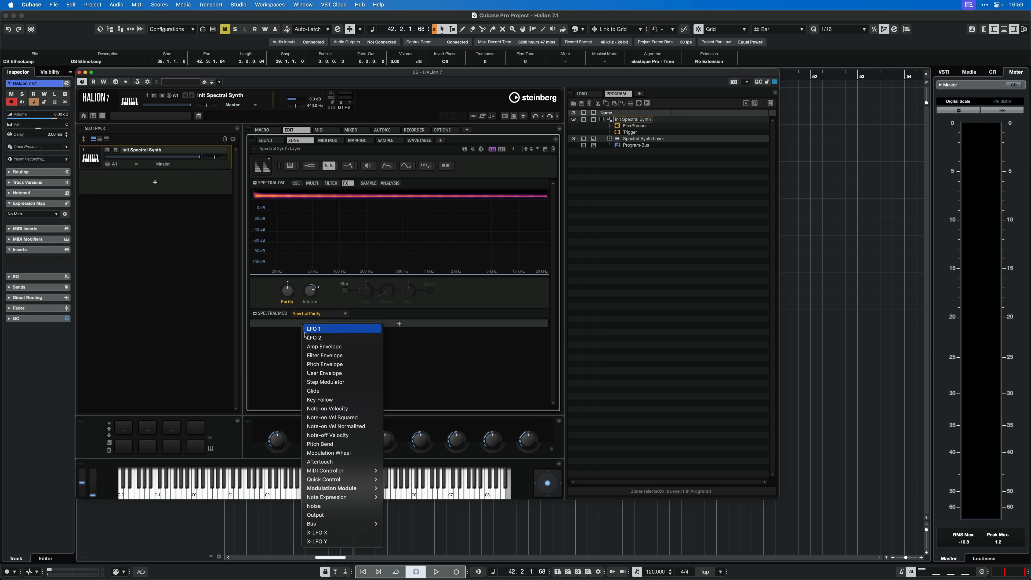
- Make Note-on Velocity the Spectral Purity modulation source at depth -53.5
{"action": "left_click", "coordinate": [327, 408]}
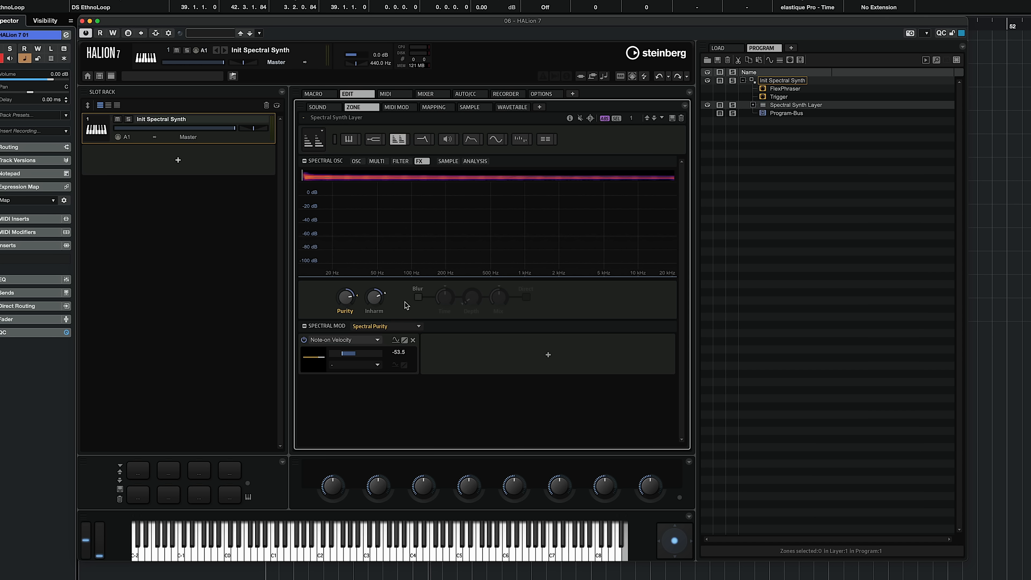
{"action": "mouse_move", "coordinate": [392, 296]}
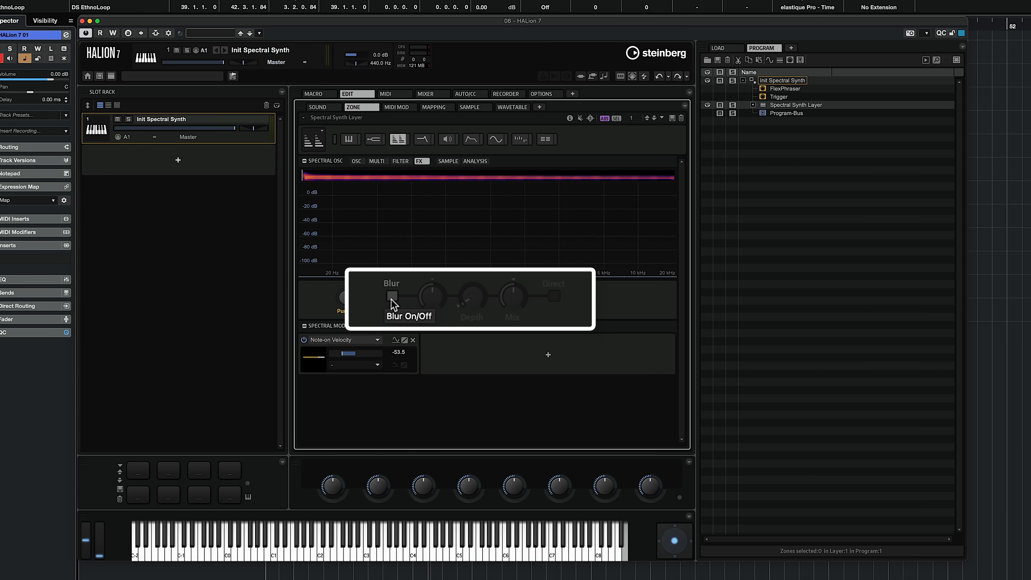
- Switch on the Blur effect for the spectral oscillator
{"action": "left_click", "coordinate": [391, 295]}
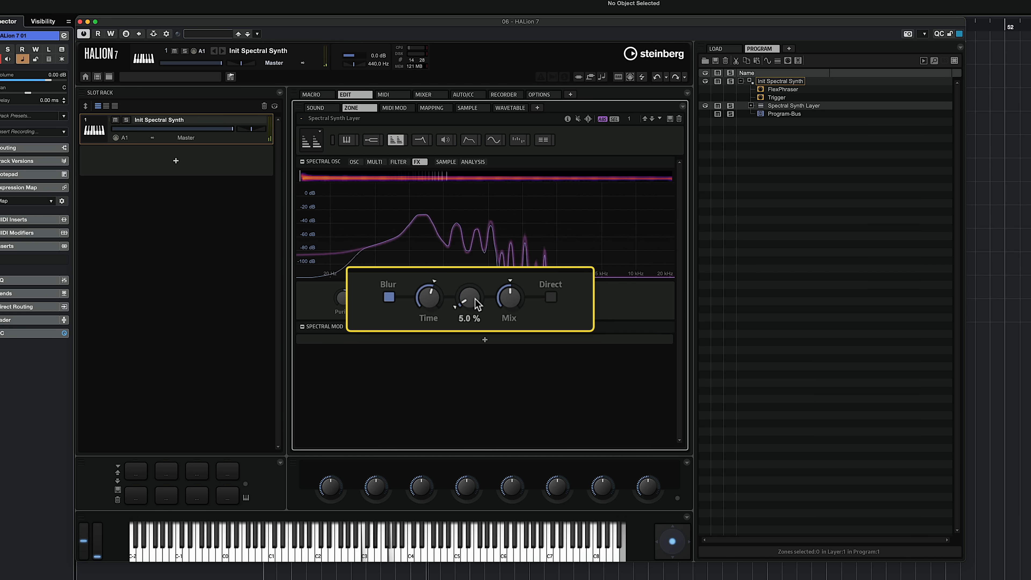
{"action": "mouse_move", "coordinate": [510, 294]}
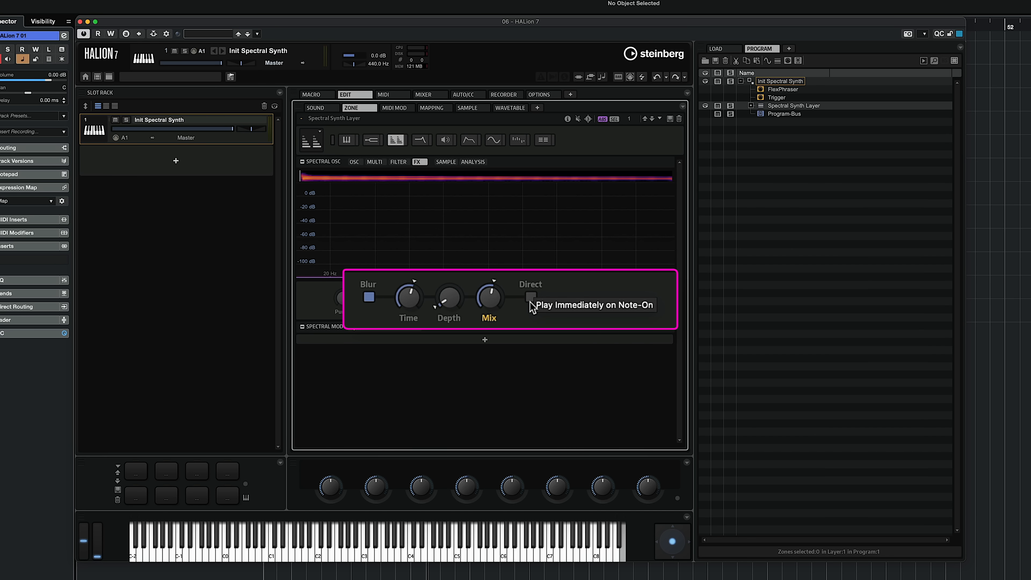
{"action": "mouse_move", "coordinate": [434, 309]}
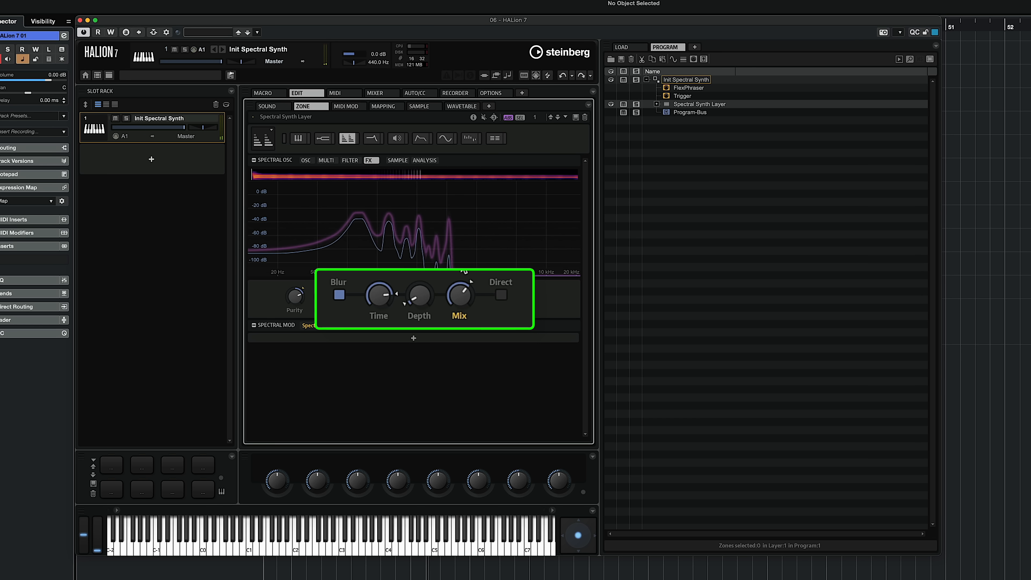
- Raise the Blur Mix amount, leaving the Direct button off
{"action": "left_click", "coordinate": [327, 160]}
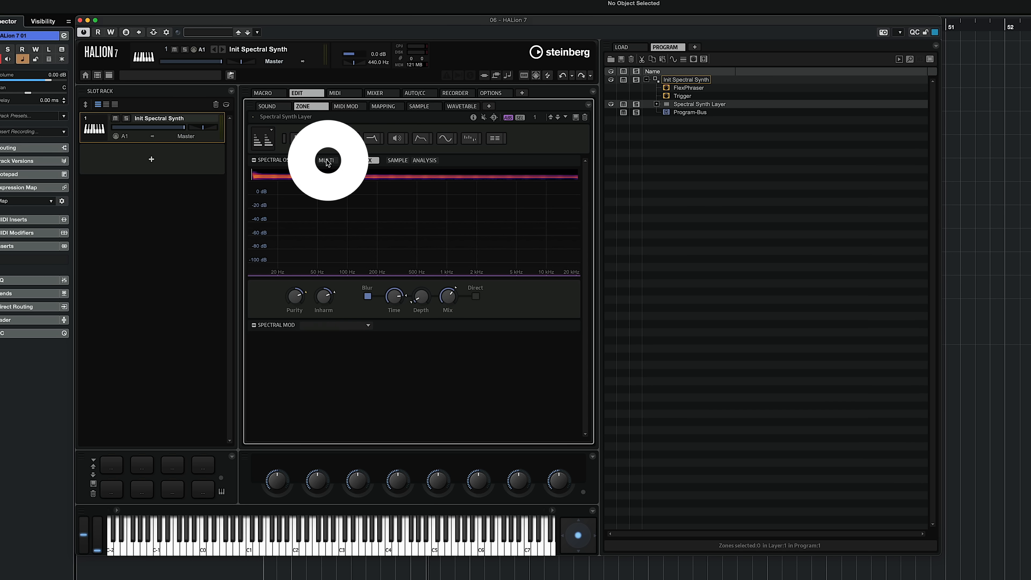
- Turn on the Multi section in Stack mode for pitch-shifted spectrum copies at 12, 19 and 24 semitones
{"action": "left_click", "coordinate": [326, 160]}
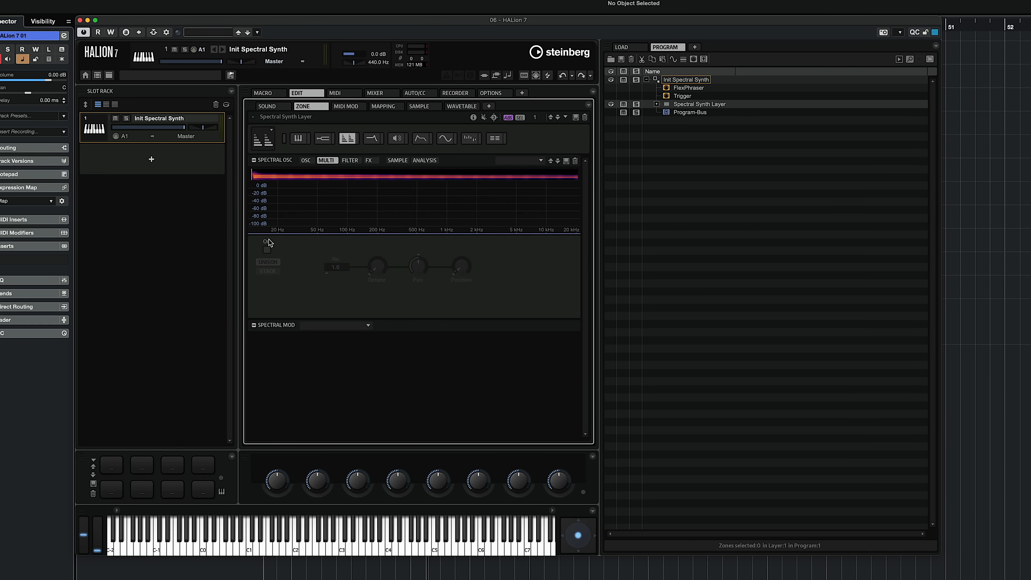
{"action": "left_click", "coordinate": [266, 244]}
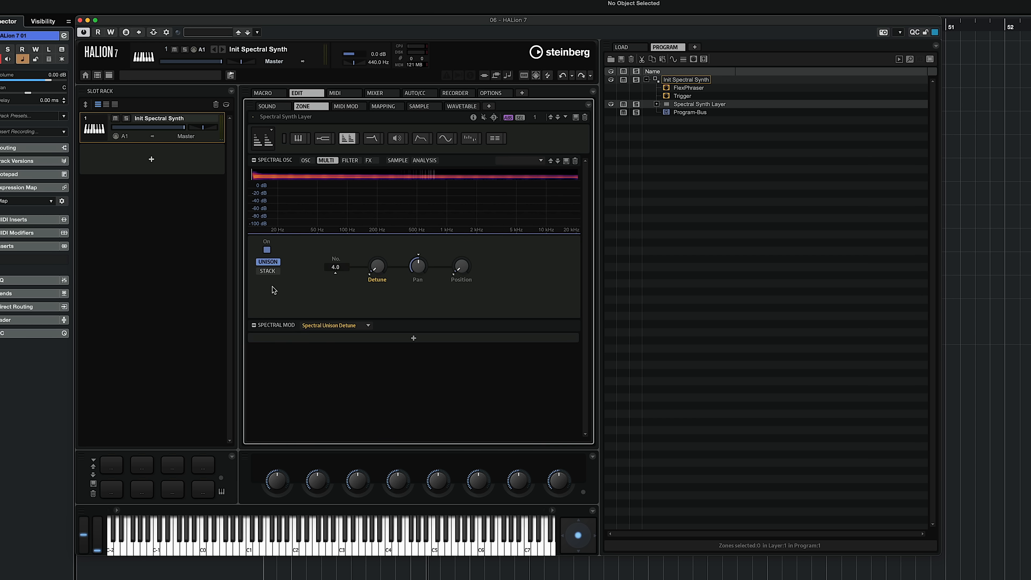
{"action": "left_click", "coordinate": [268, 271]}
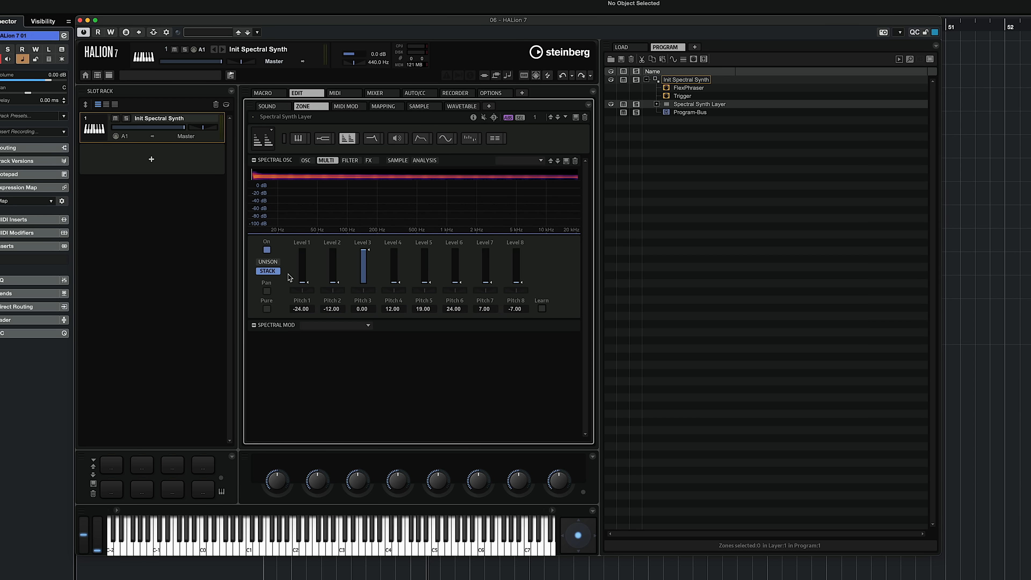
{"action": "mouse_move", "coordinate": [382, 291]}
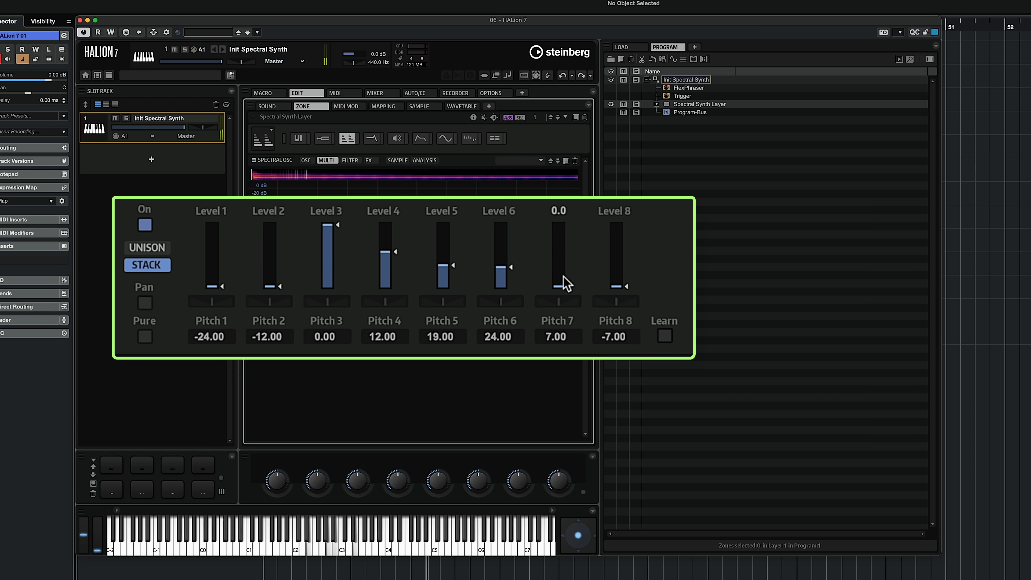
{"action": "mouse_move", "coordinate": [269, 285]}
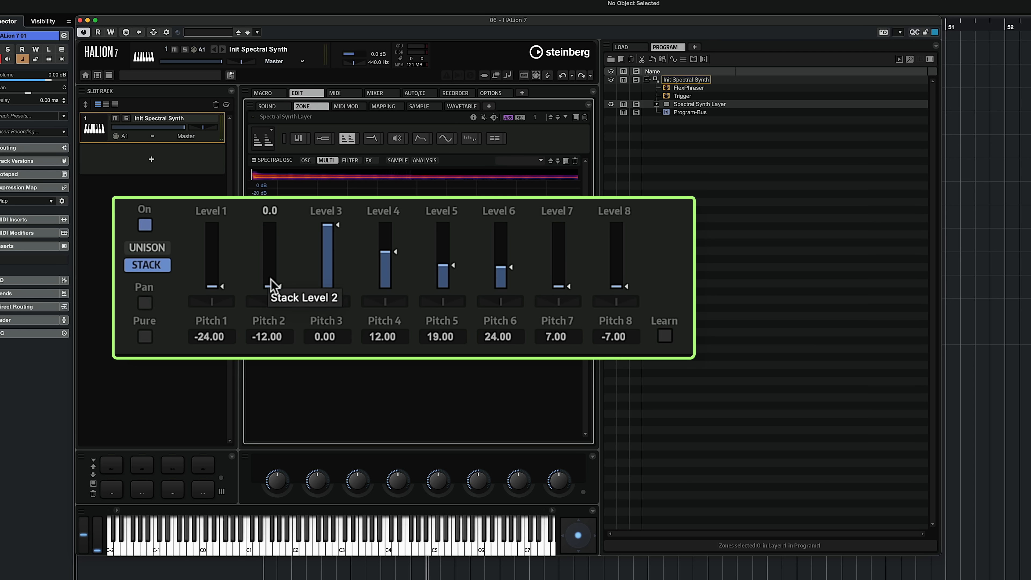